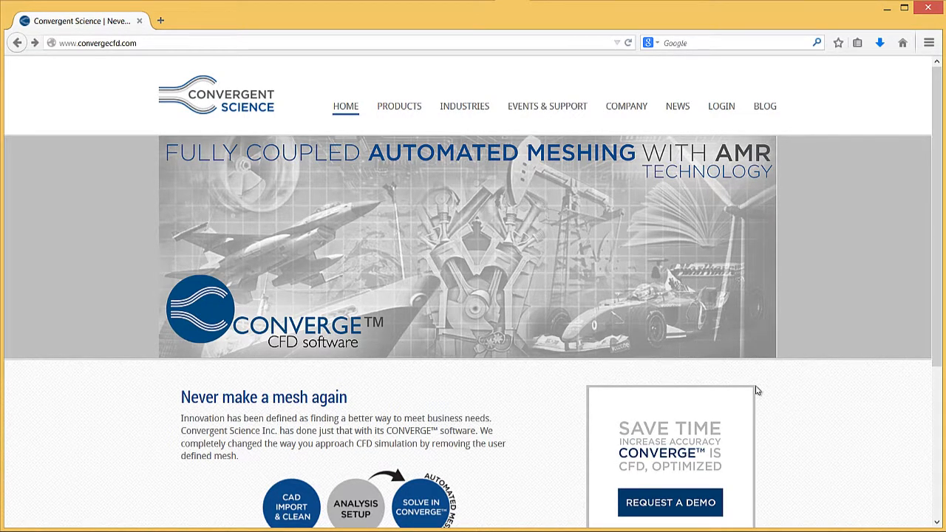
pyautogui.moveTo(745, 369)
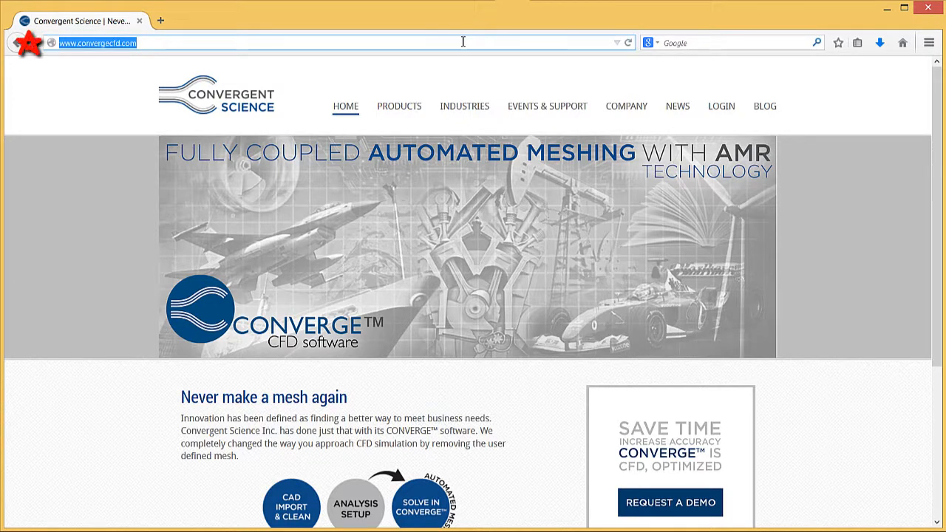
pyautogui.write('www.reprisesoftwar')
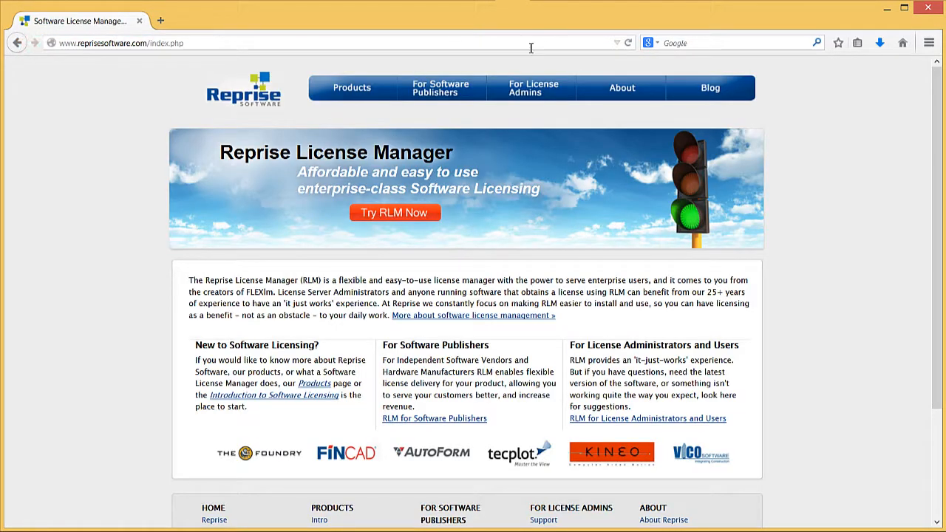
pyautogui.moveTo(532, 87)
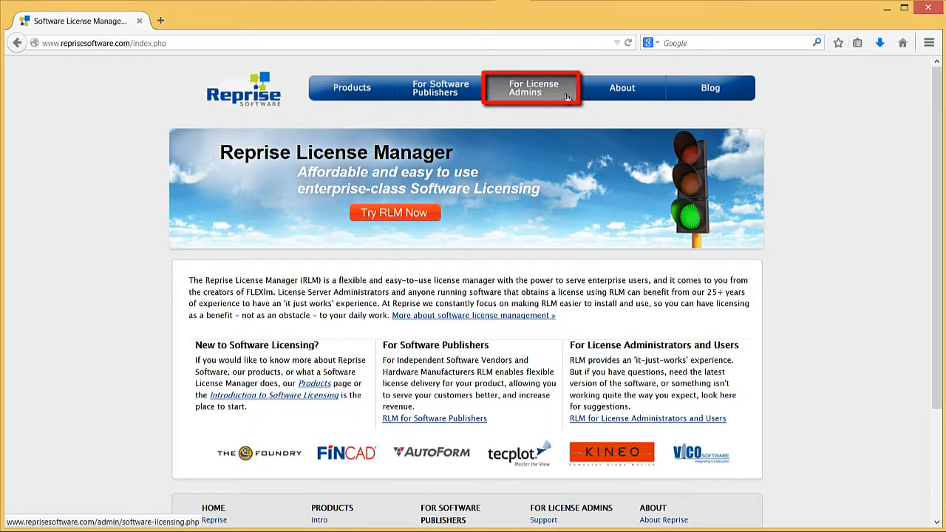
pyautogui.click(533, 87)
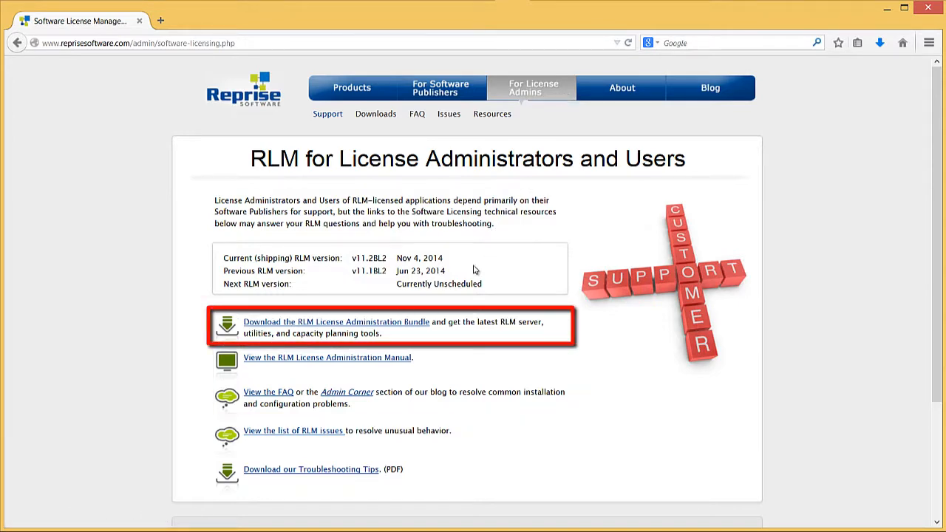
# Agree to the RLM License Administration Bundle terms and download the Windows 64-bit rlm admin .exe
pyautogui.click(336, 323)
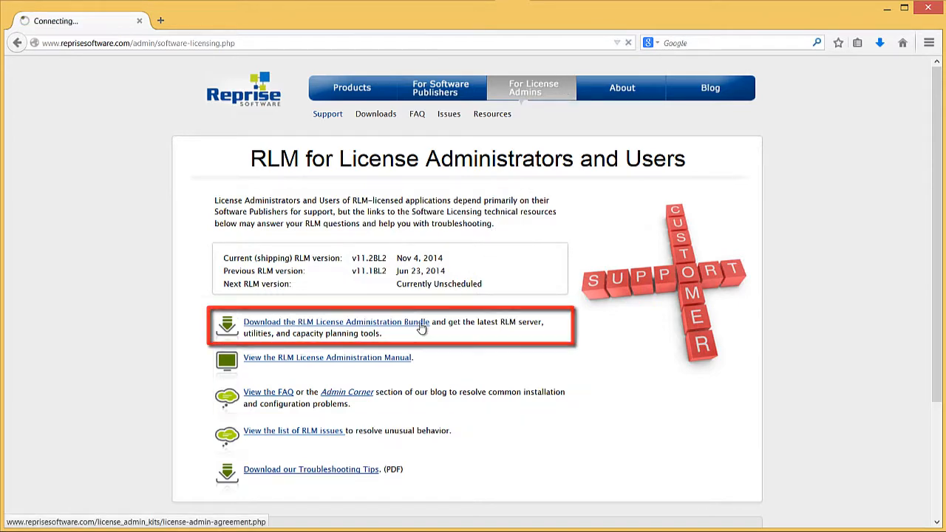
pyautogui.click(337, 322)
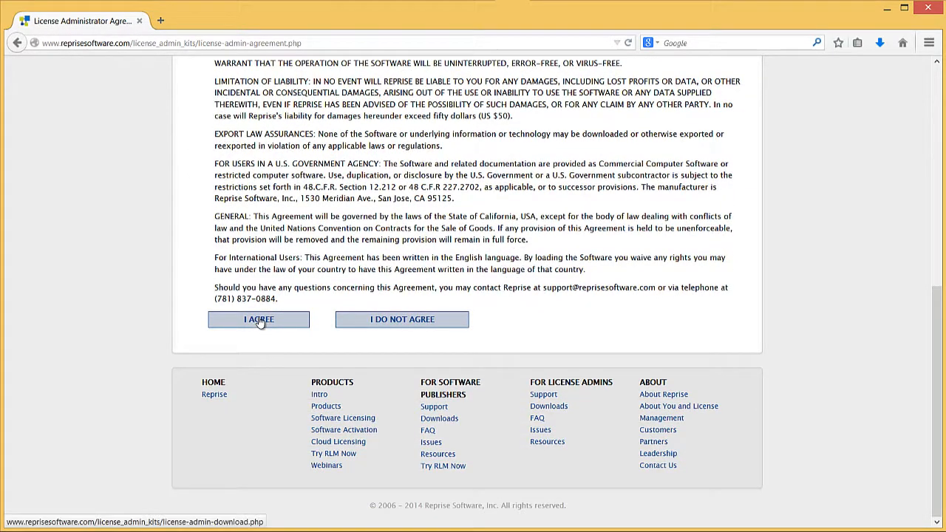
pyautogui.click(259, 319)
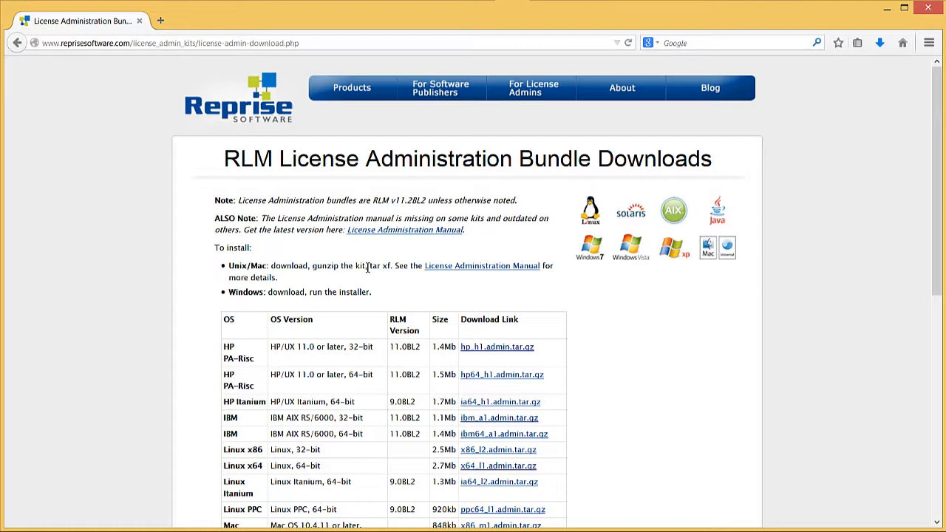
pyautogui.scroll(-3)
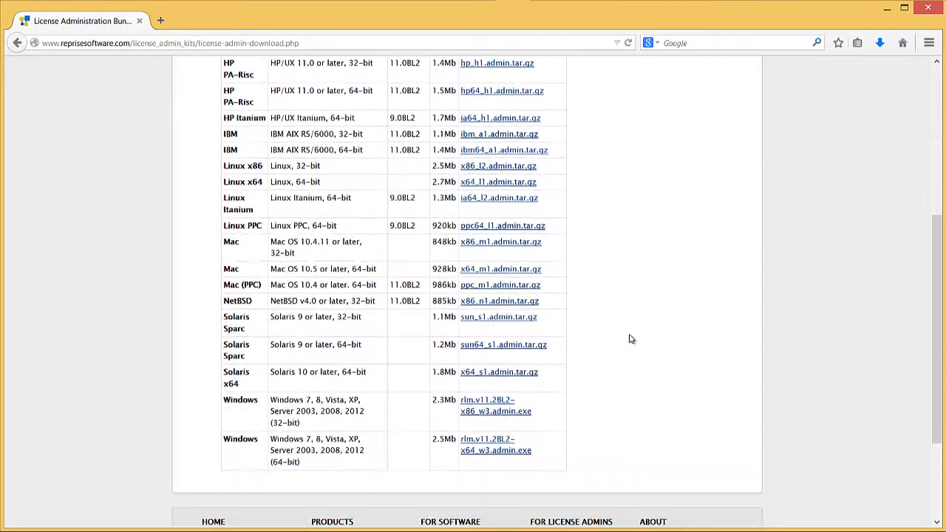
pyautogui.scroll(-3)
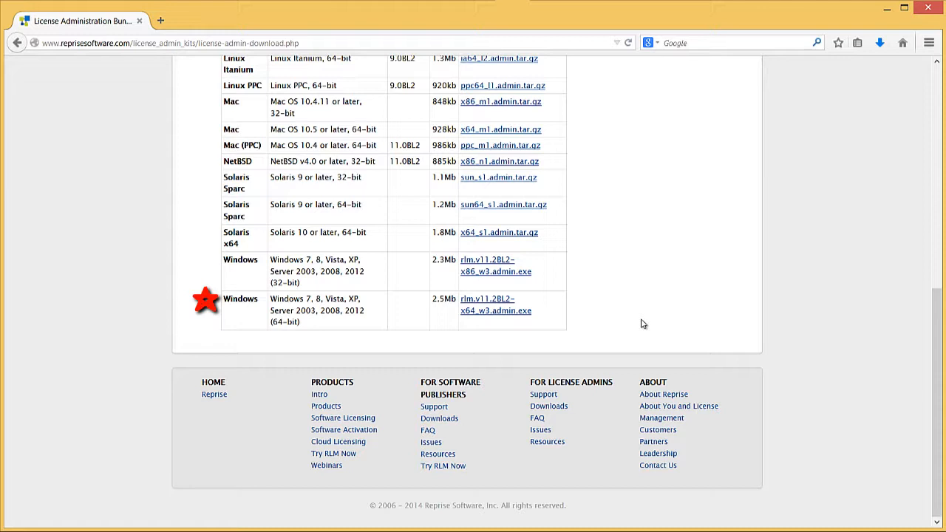
pyautogui.moveTo(495, 305)
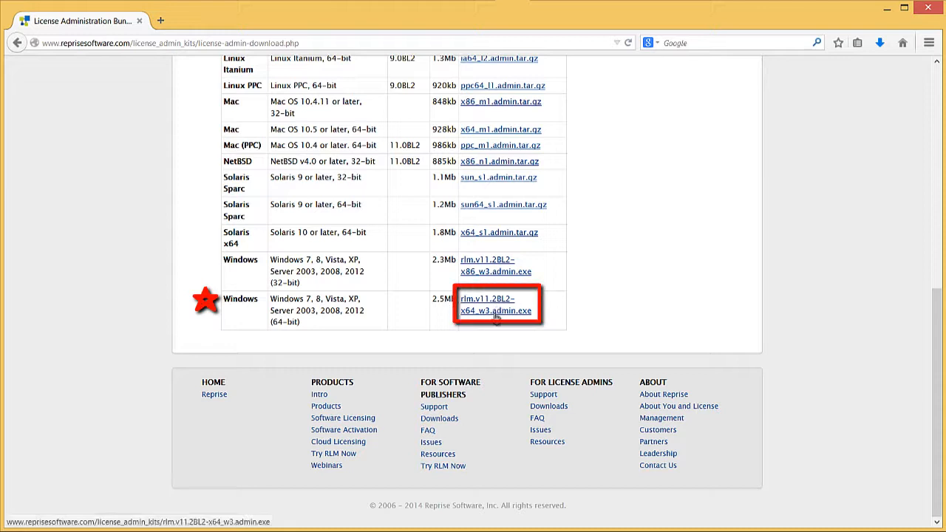
pyautogui.click(495, 305)
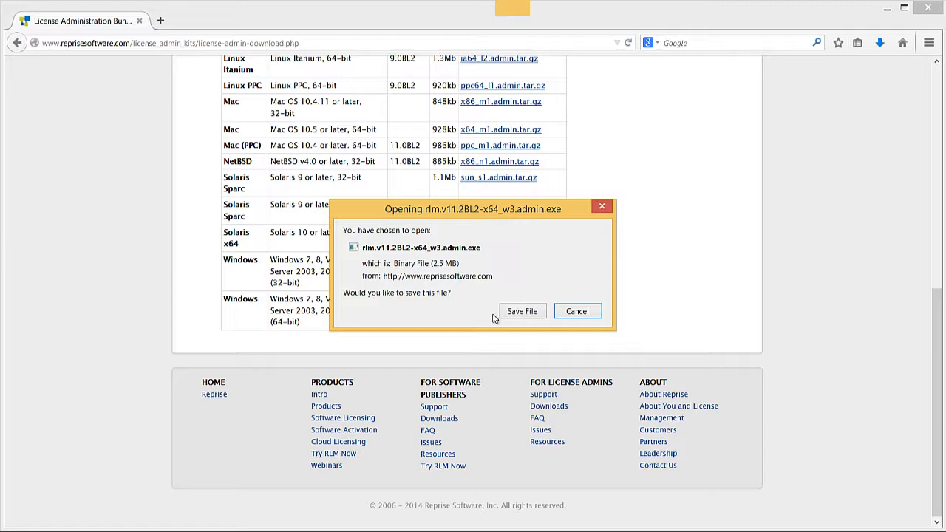
# Save the RLM admin installer to disk and launch it from the downloads list
pyautogui.click(522, 310)
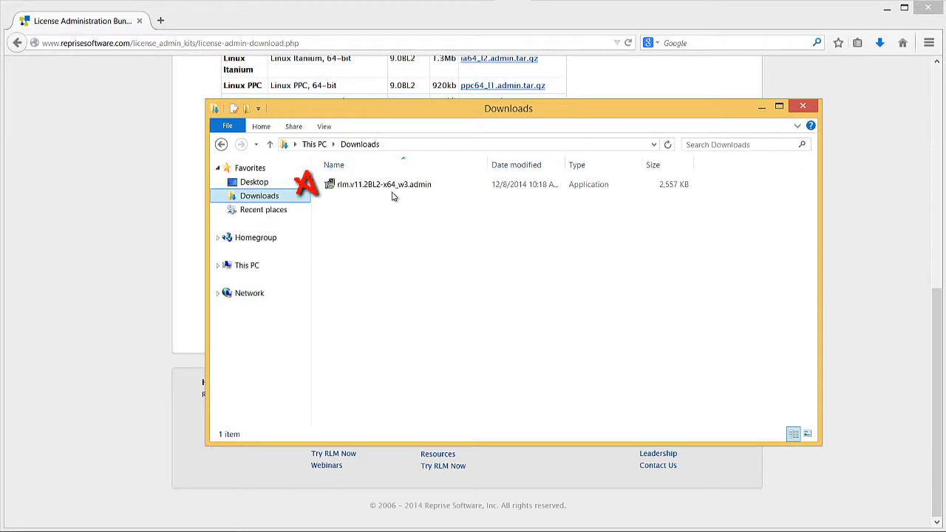
pyautogui.click(384, 183)
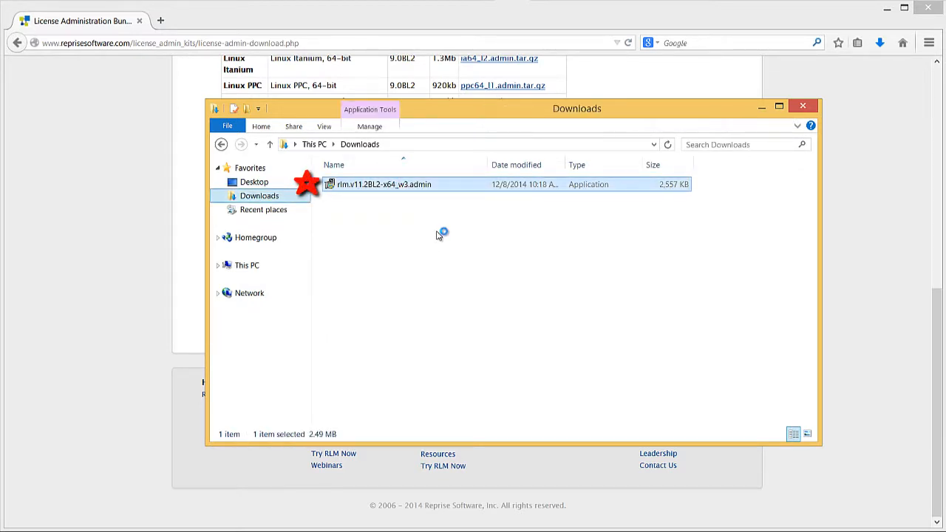
pyautogui.doubleClick(385, 184)
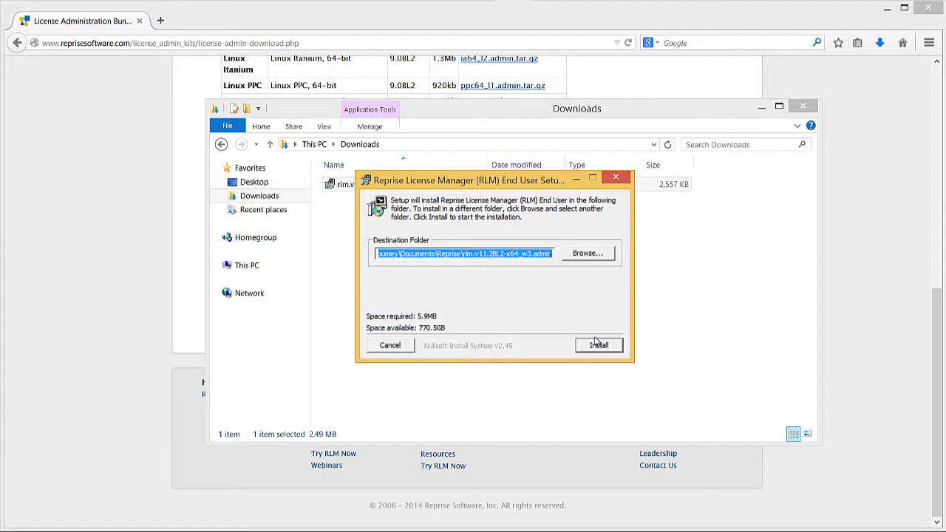
# Install the RLM End User Bundle into the proposed destination folder and close the finished setup
pyautogui.click(597, 346)
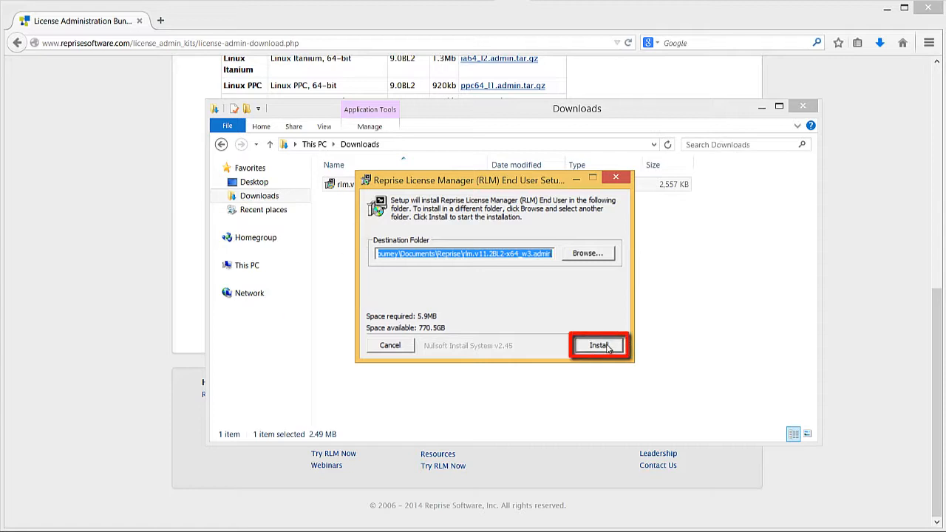
pyautogui.click(599, 346)
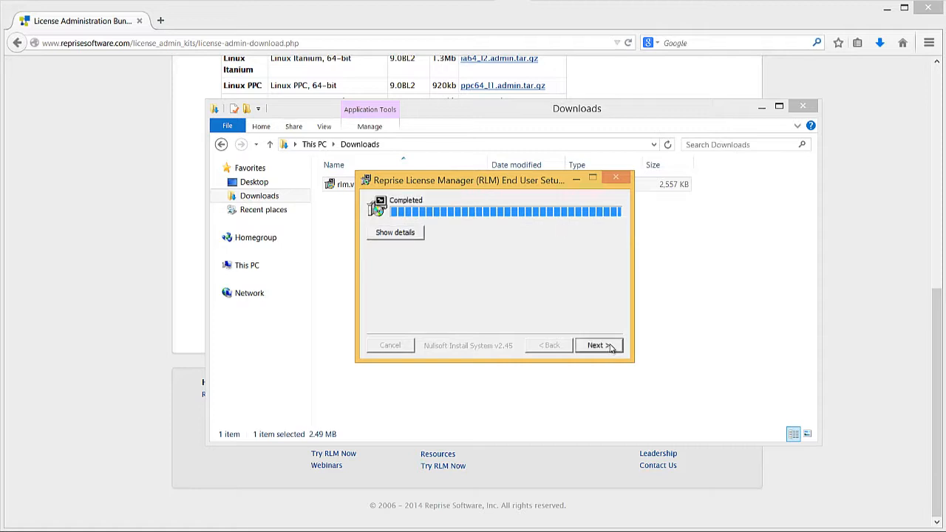
pyautogui.click(598, 346)
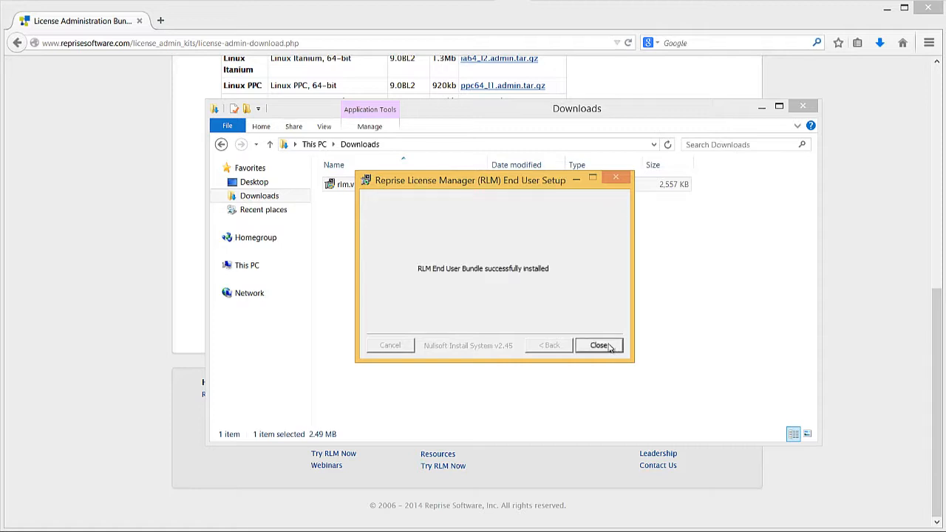
pyautogui.click(600, 346)
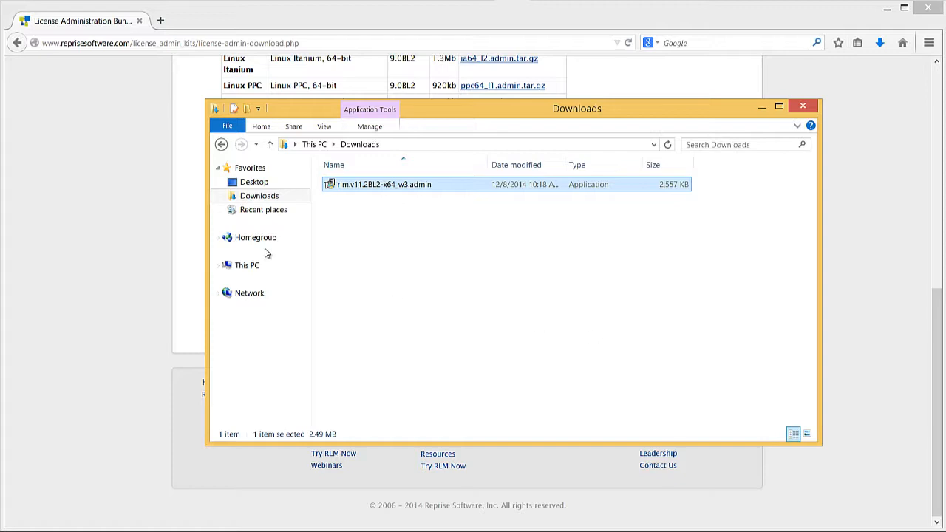
# Browse This PC > Documents > Reprise into the rlm.v11.2BL2-x64_w3.admin folder
pyautogui.click(247, 265)
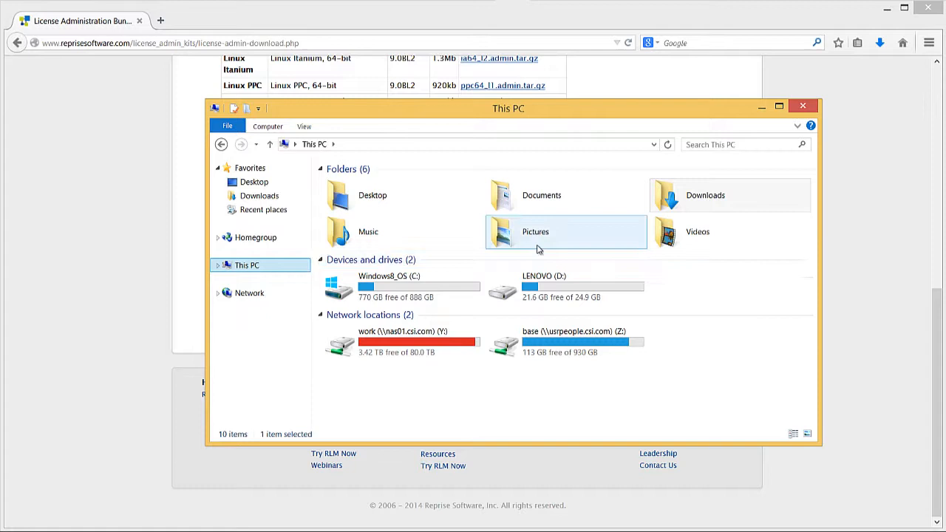
pyautogui.doubleClick(541, 196)
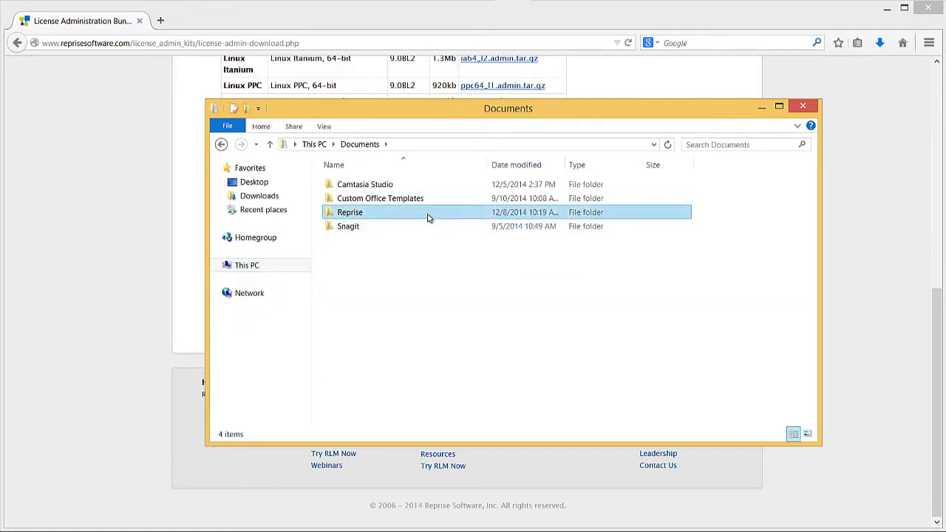
pyautogui.doubleClick(349, 213)
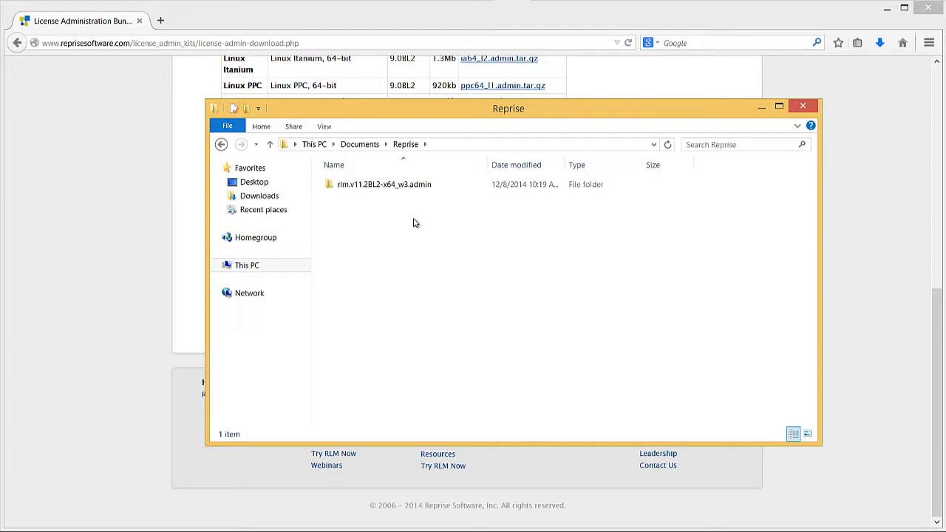
pyautogui.doubleClick(385, 183)
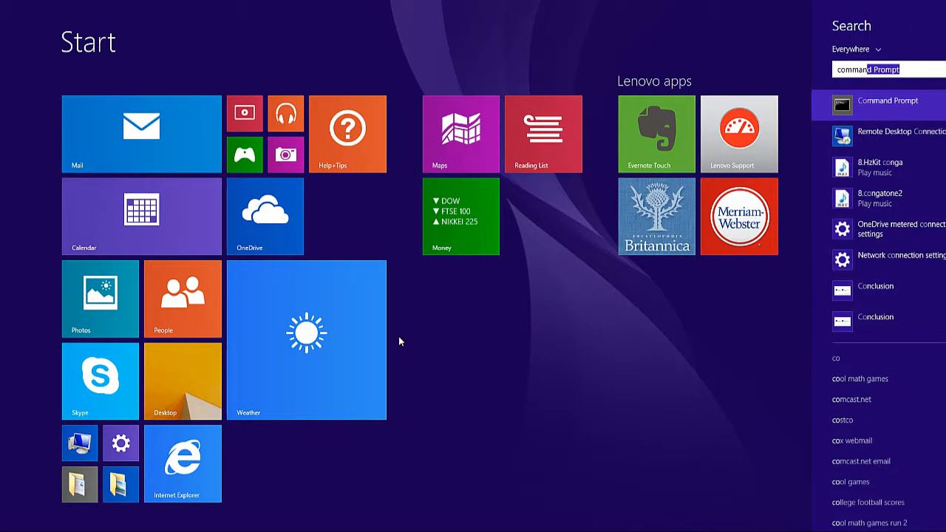
# Launch Command Prompt from Start search and run ipconfig /all
pyautogui.write('command prompt')
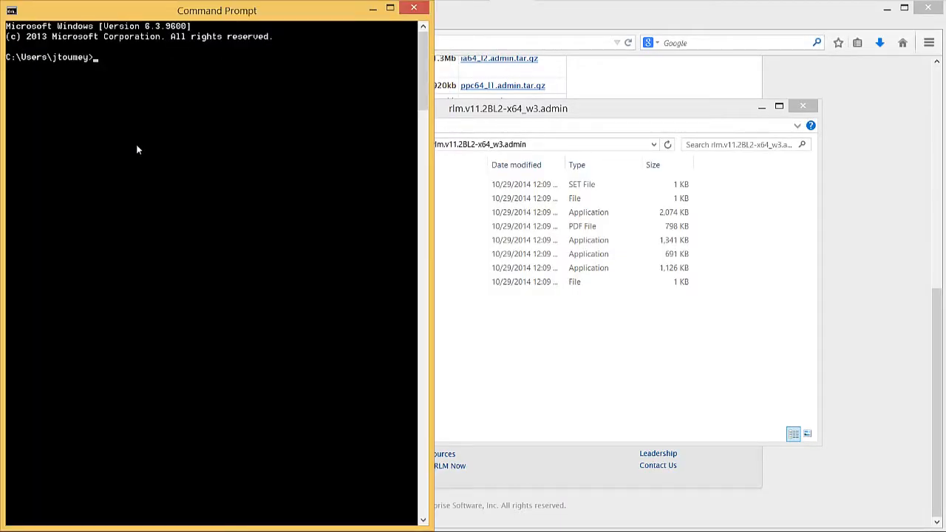
pyautogui.write('ipconfig')
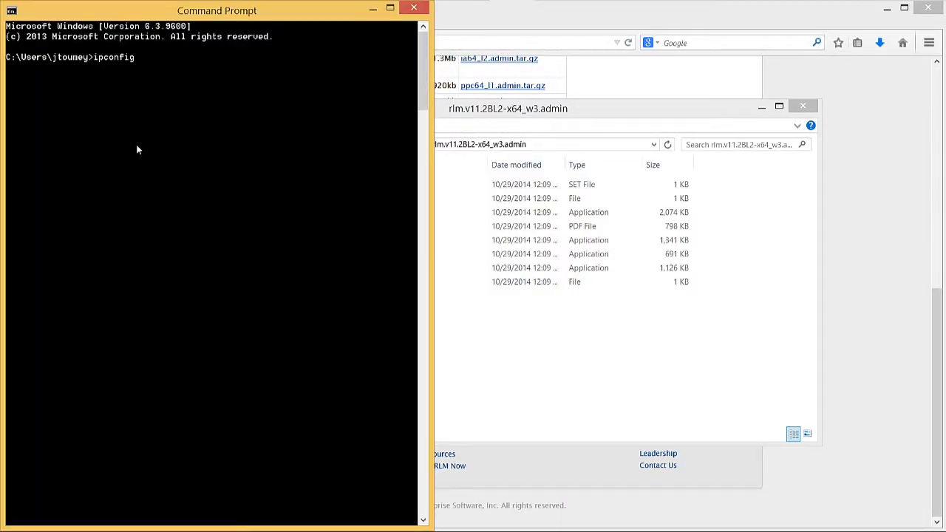
pyautogui.write('/all')
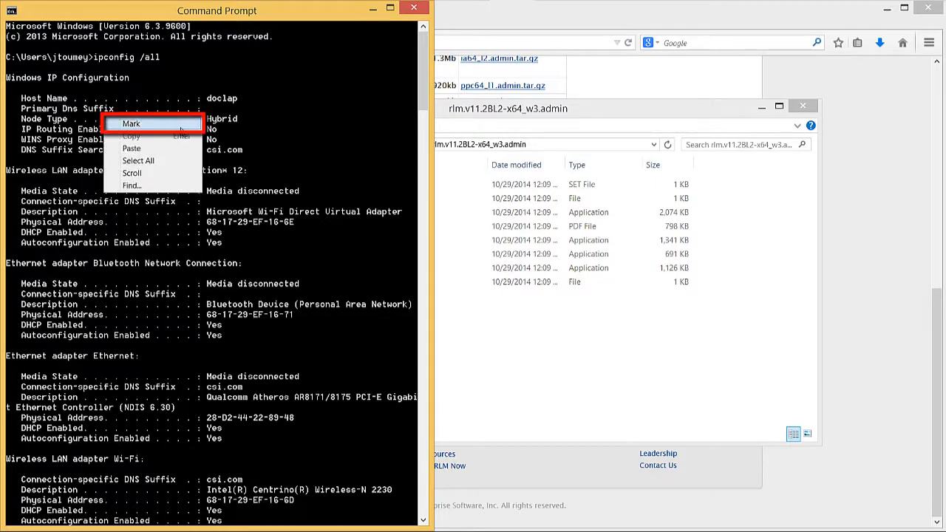
# Mark the console output to select the adapter details showing host name doclap
pyautogui.click(131, 124)
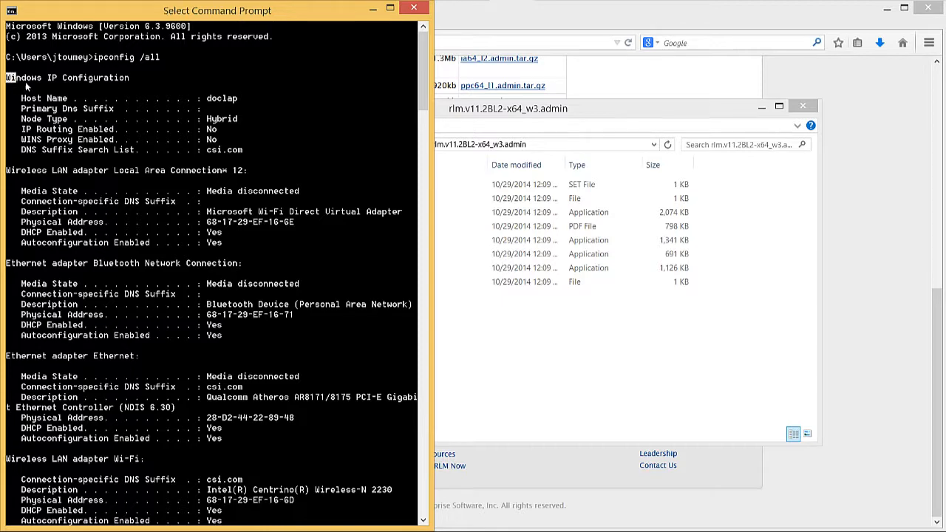
pyautogui.scroll(-3)
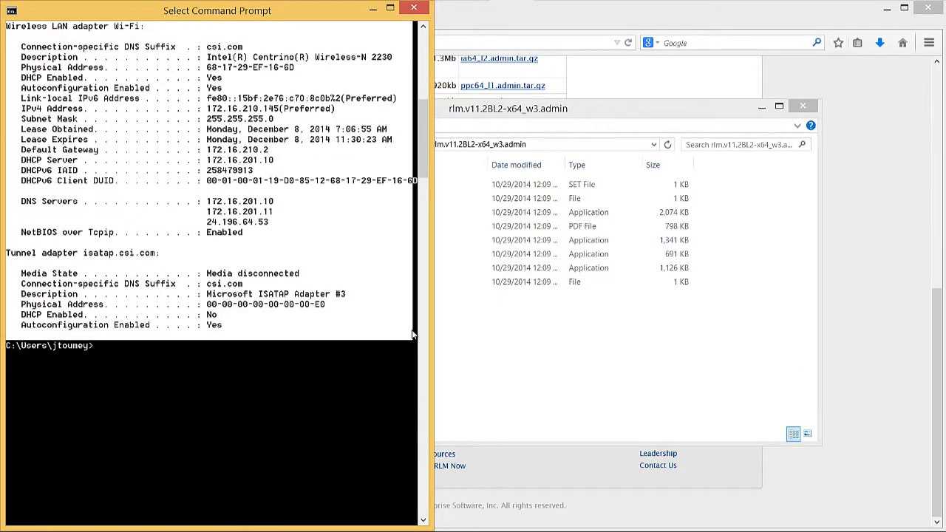
pyautogui.scroll(-3)
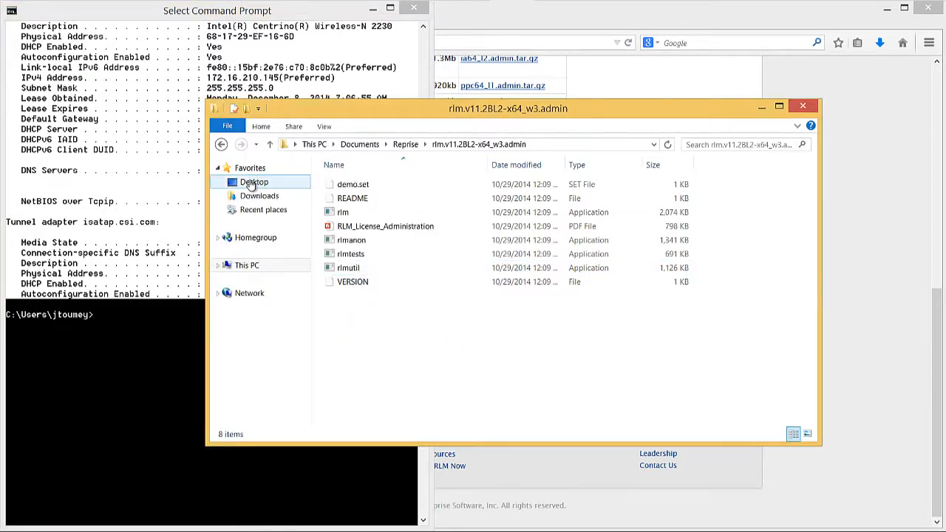
# Copy csci.set and license.lic from Desktop into the rlm admin folder and run rlm.exe
pyautogui.click(254, 181)
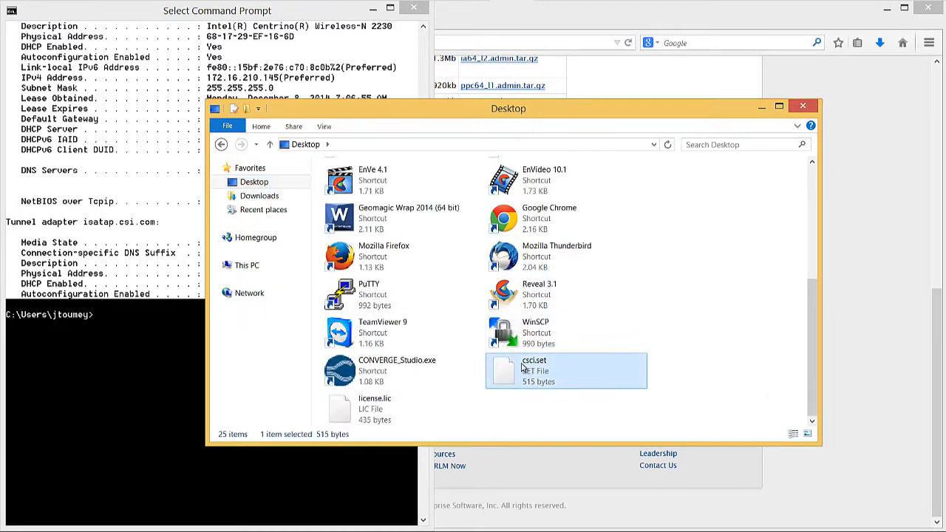
pyautogui.click(375, 408)
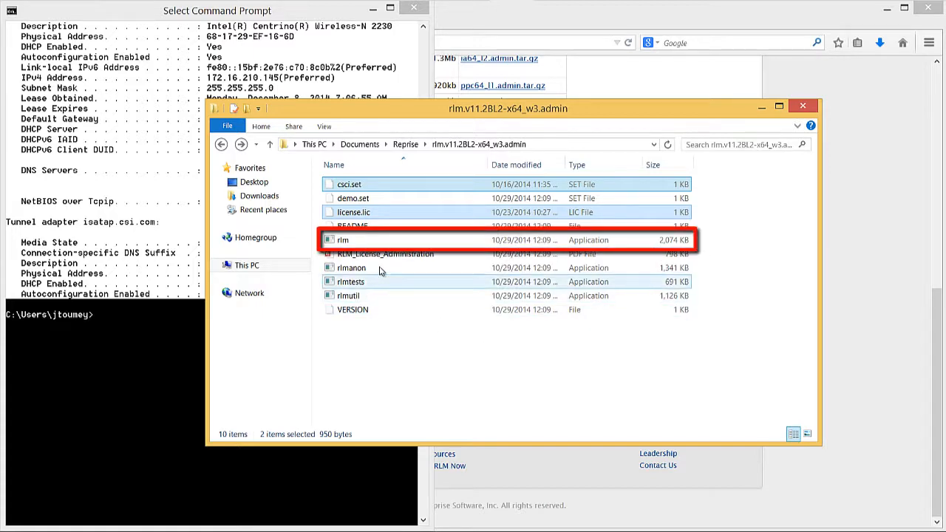
pyautogui.moveTo(387, 239)
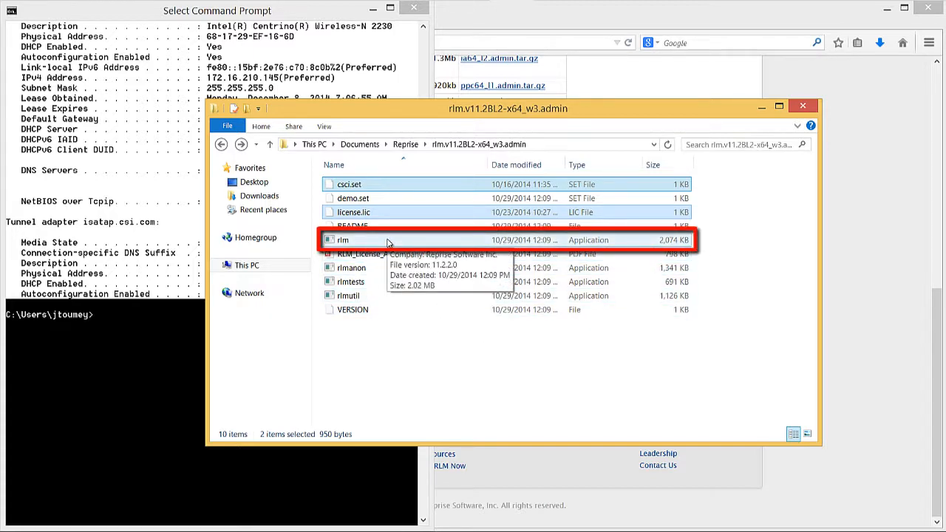
pyautogui.doubleClick(343, 239)
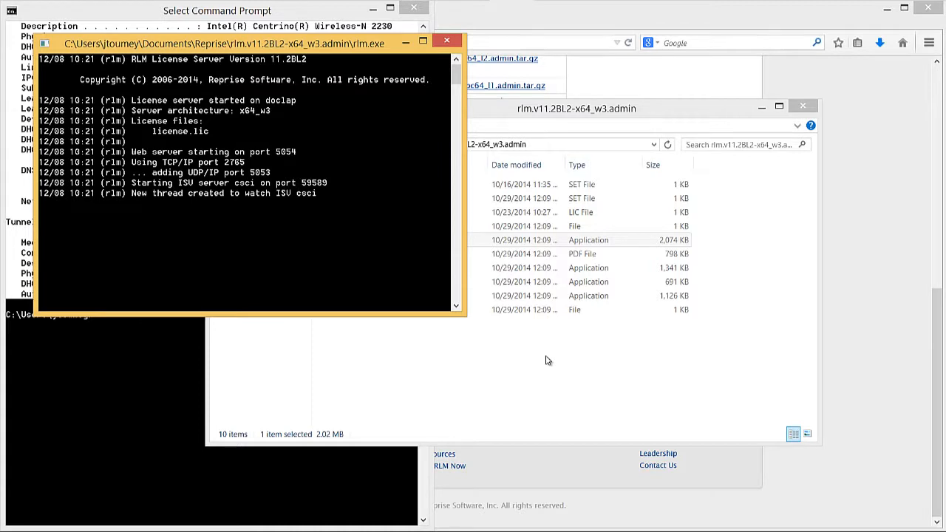